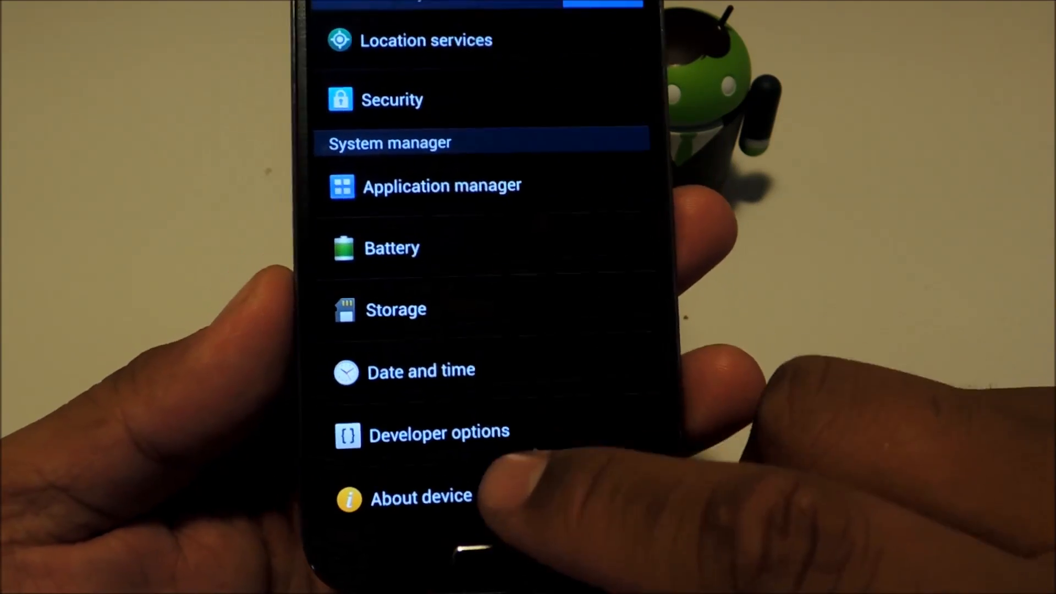
Step: View About device and tap Build number, getting the 'developer mode already turned on' toast
left_click(421, 497)
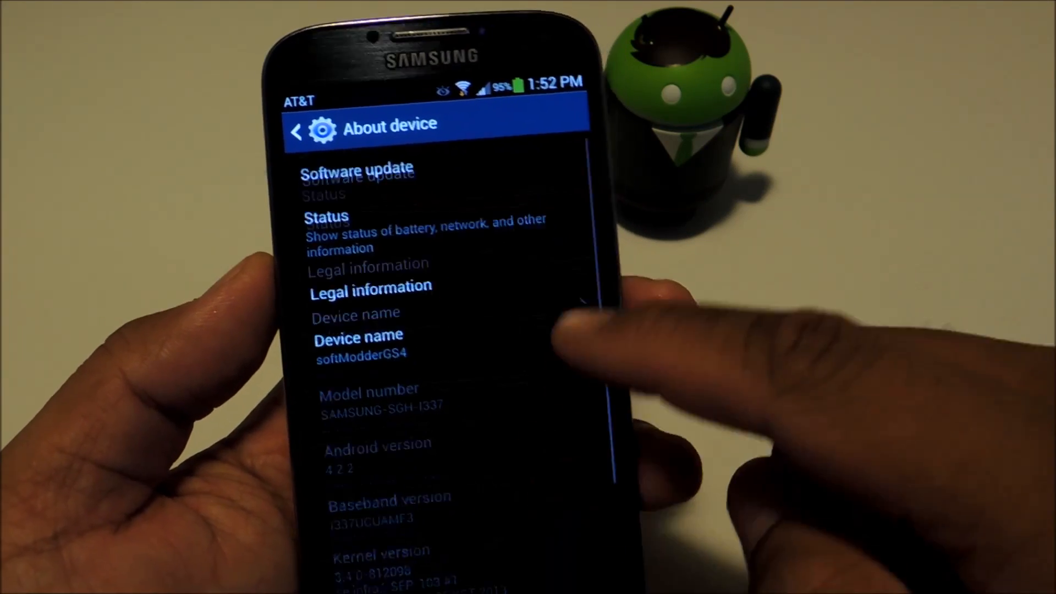
scroll("down", 3)
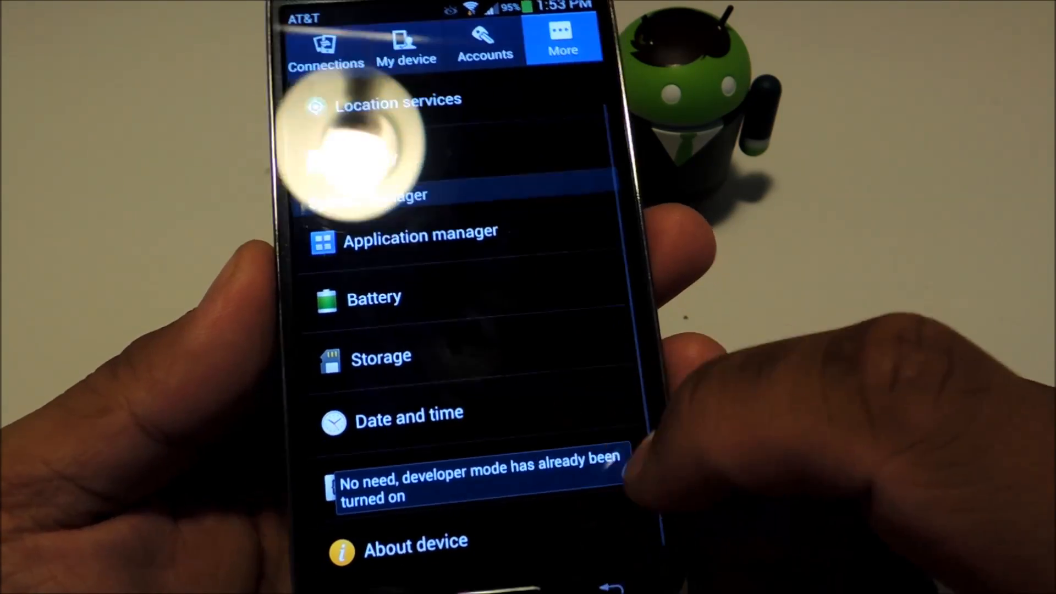
Step: Enable USB debugging in Developer options and allow it in the confirmation dialog
left_click(476, 478)
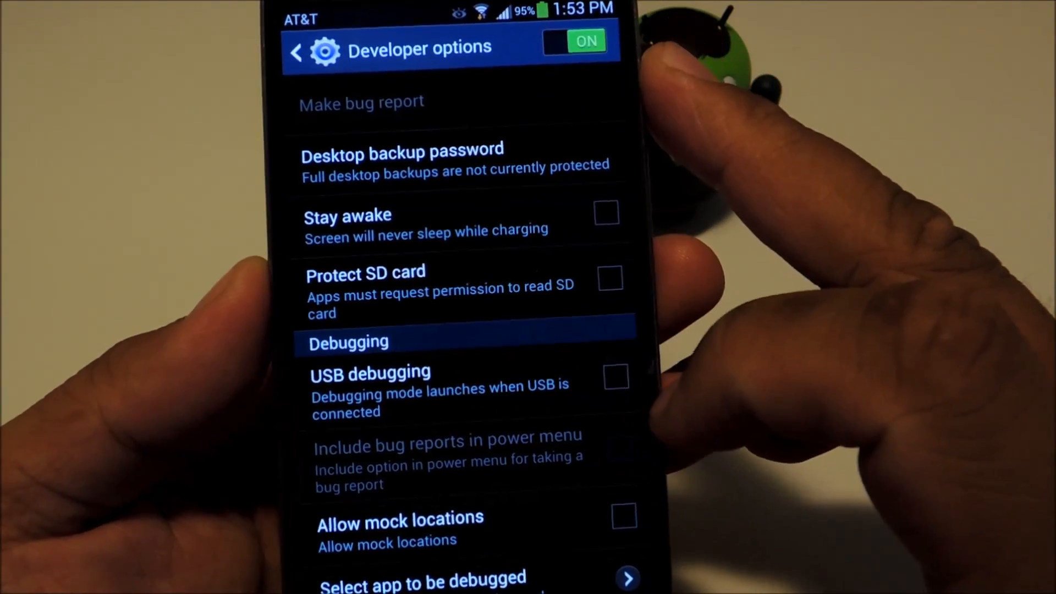
left_click(614, 377)
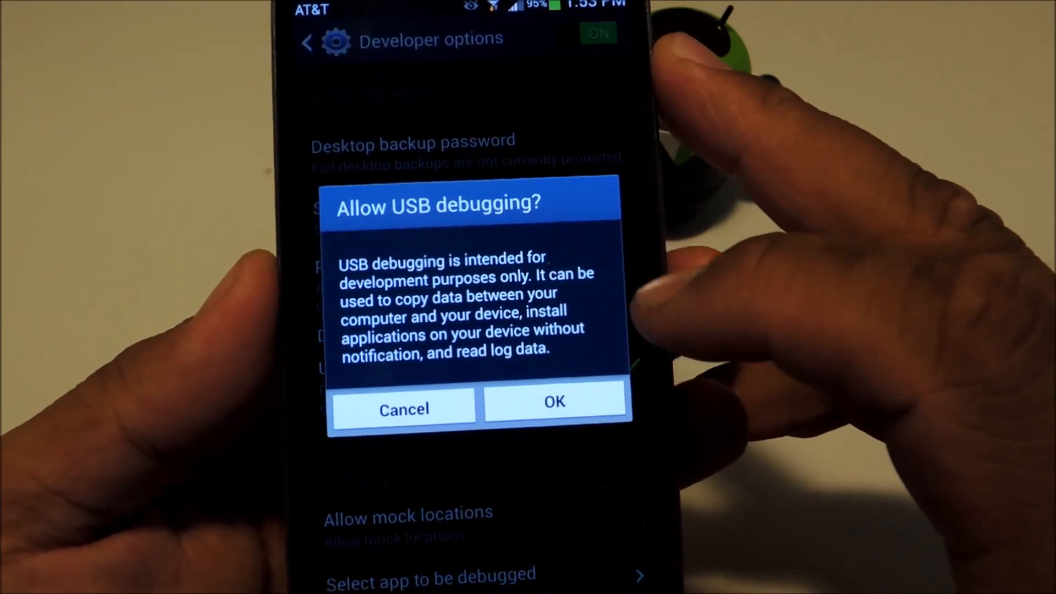
left_click(555, 400)
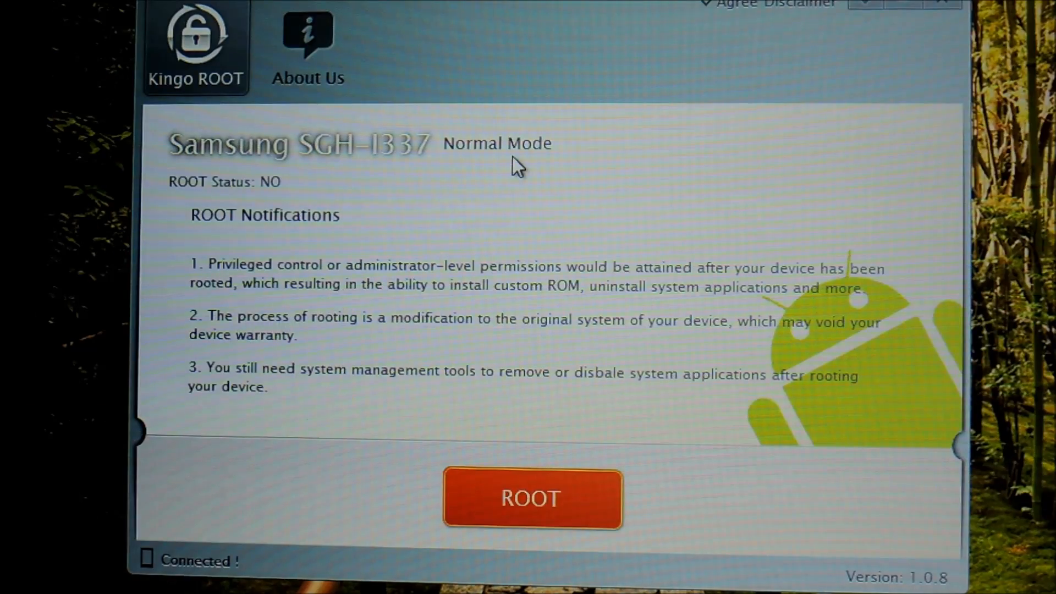
mouse_move(506, 150)
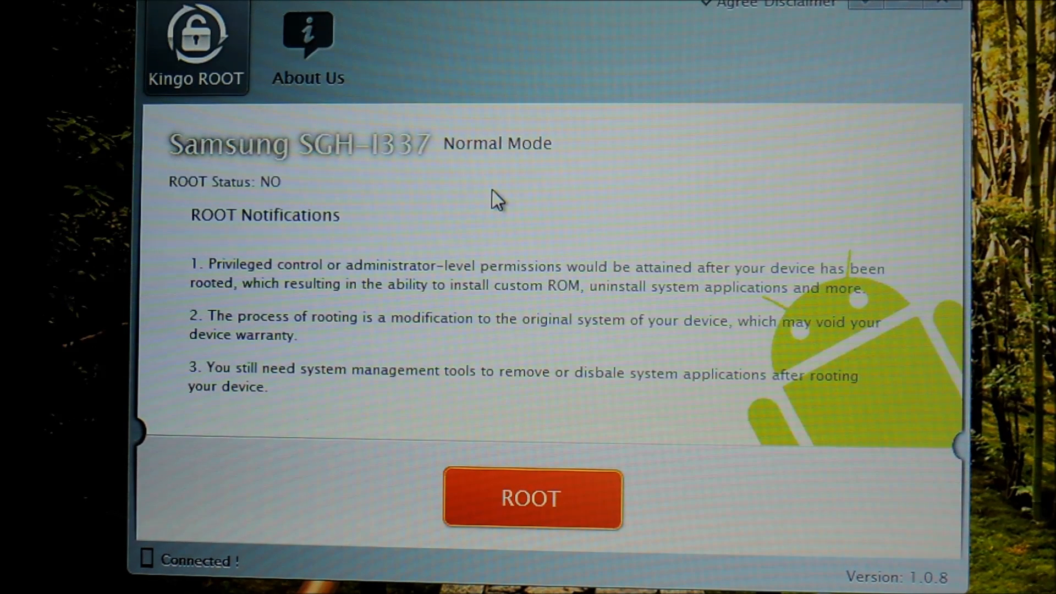
mouse_move(246, 569)
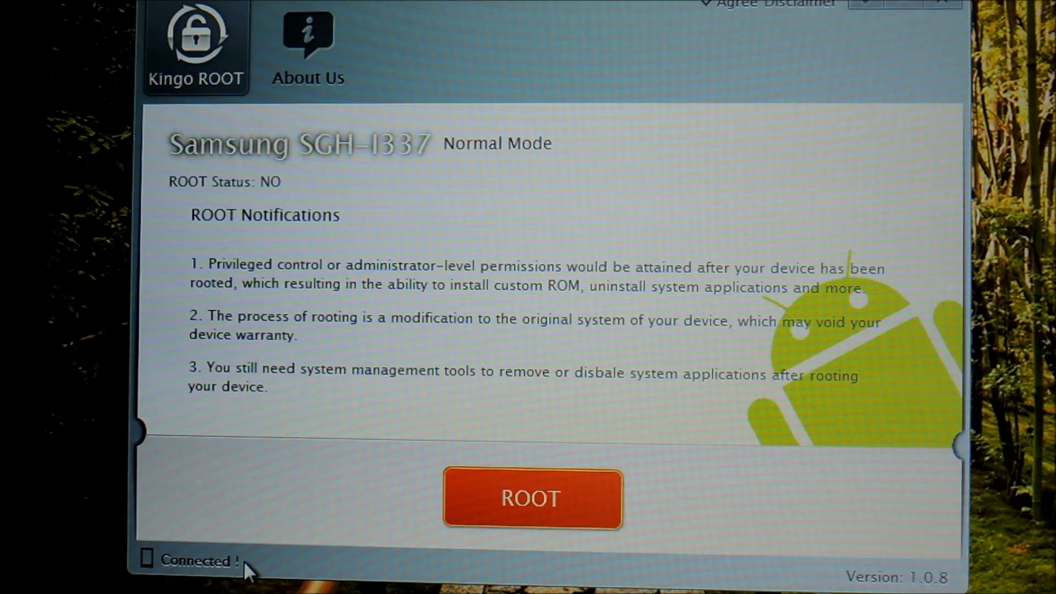
mouse_move(190, 569)
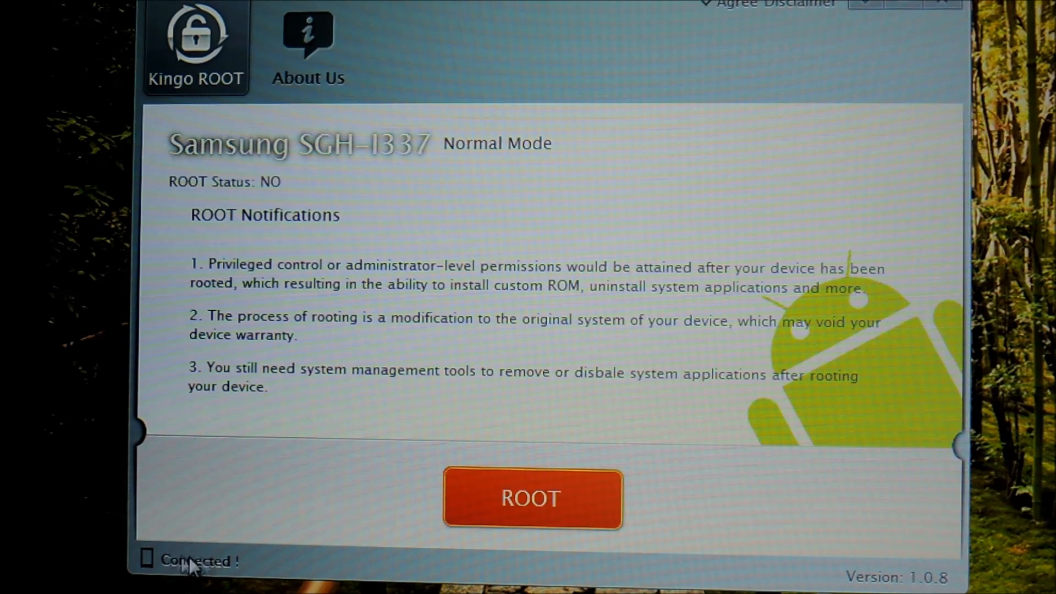
mouse_move(256, 536)
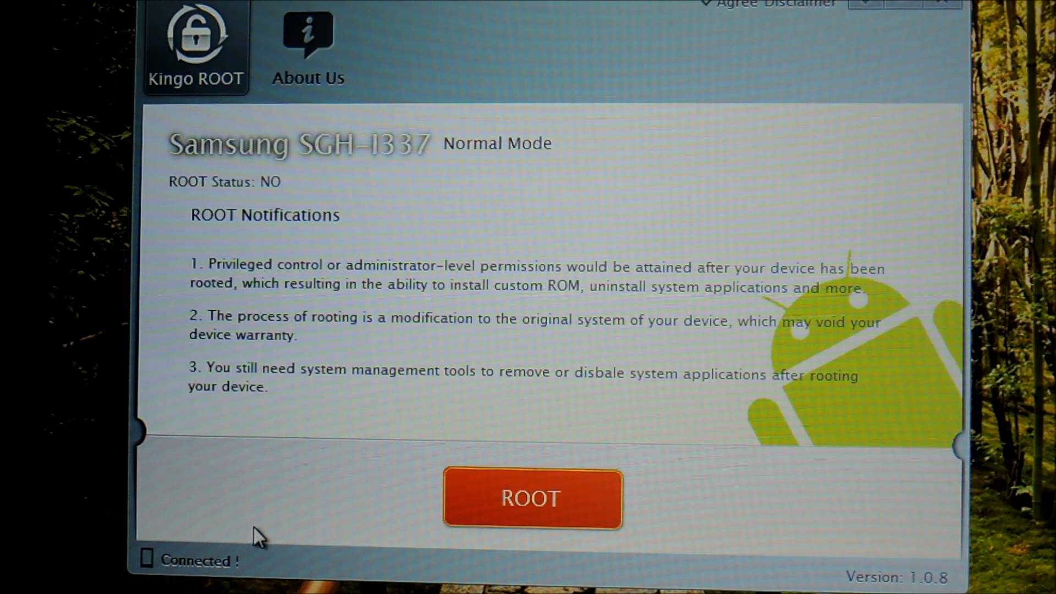
mouse_move(238, 562)
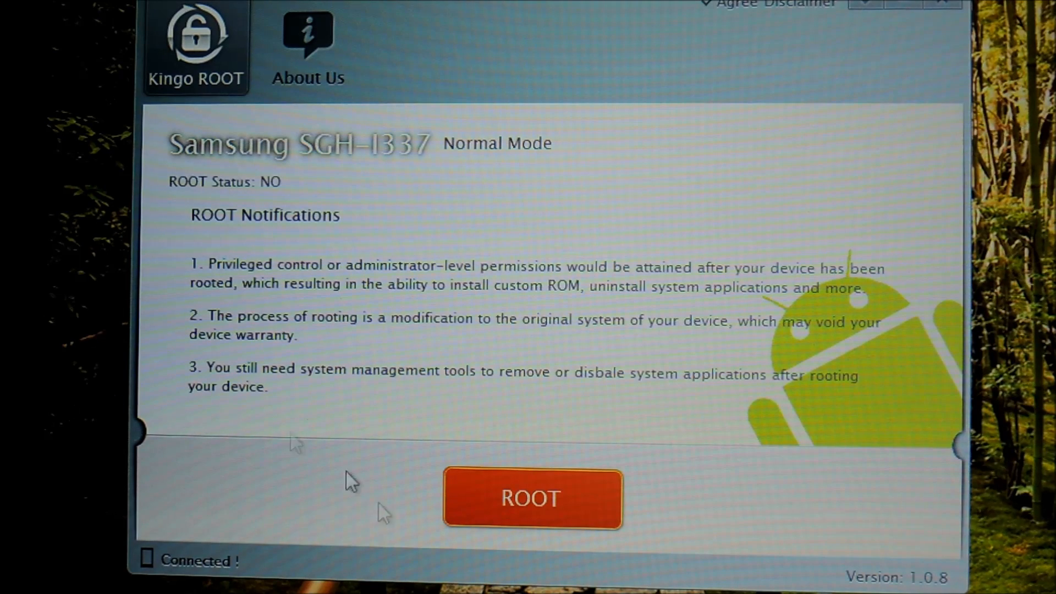
mouse_move(239, 246)
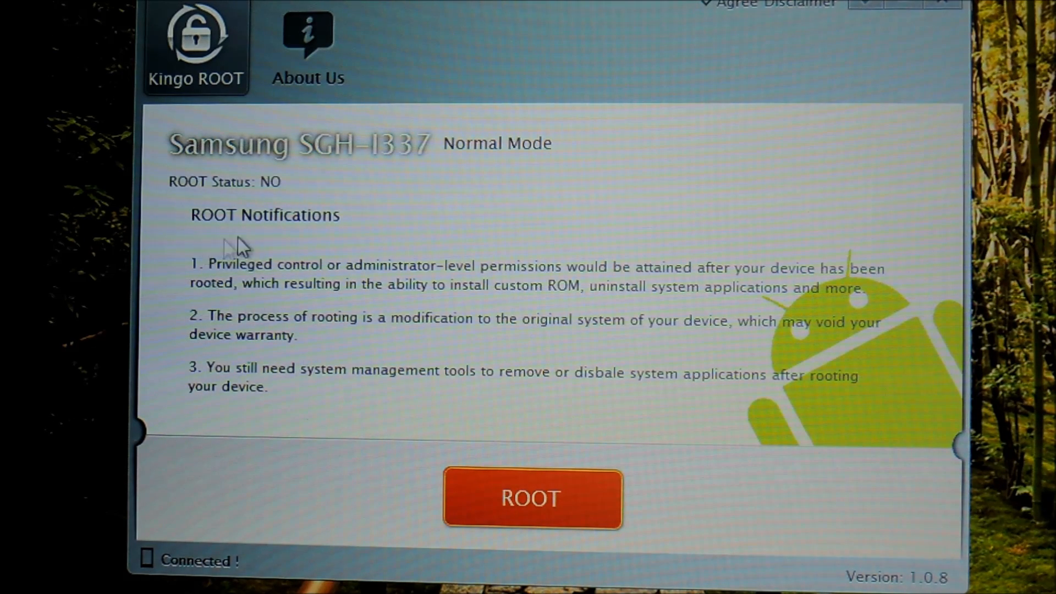
mouse_move(572, 504)
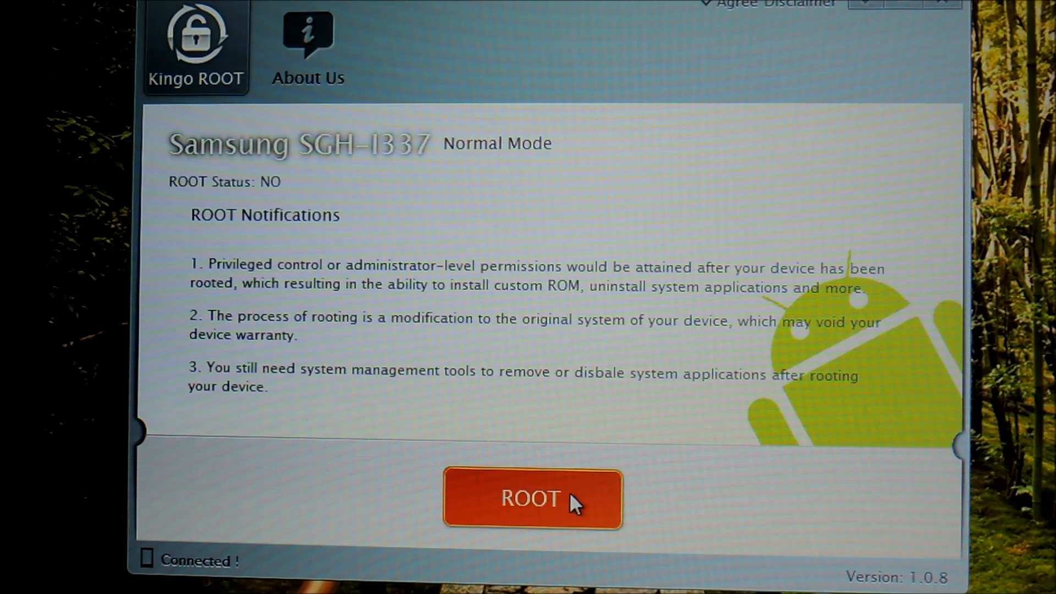
Step: Root the Samsung SGH-I337 until 'Root Succeeded!' and finish
left_click(532, 499)
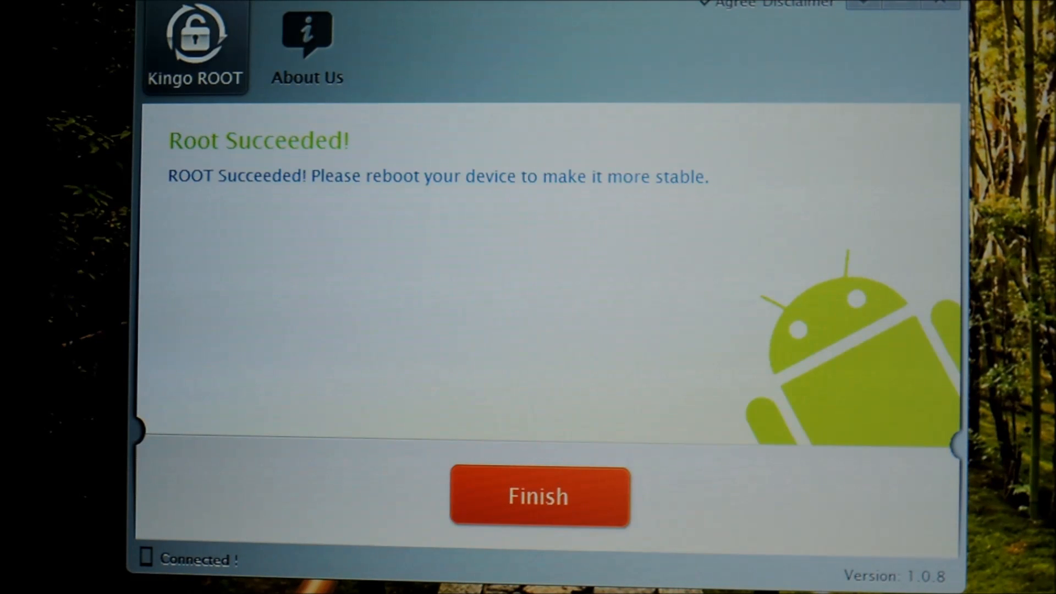
mouse_move(298, 222)
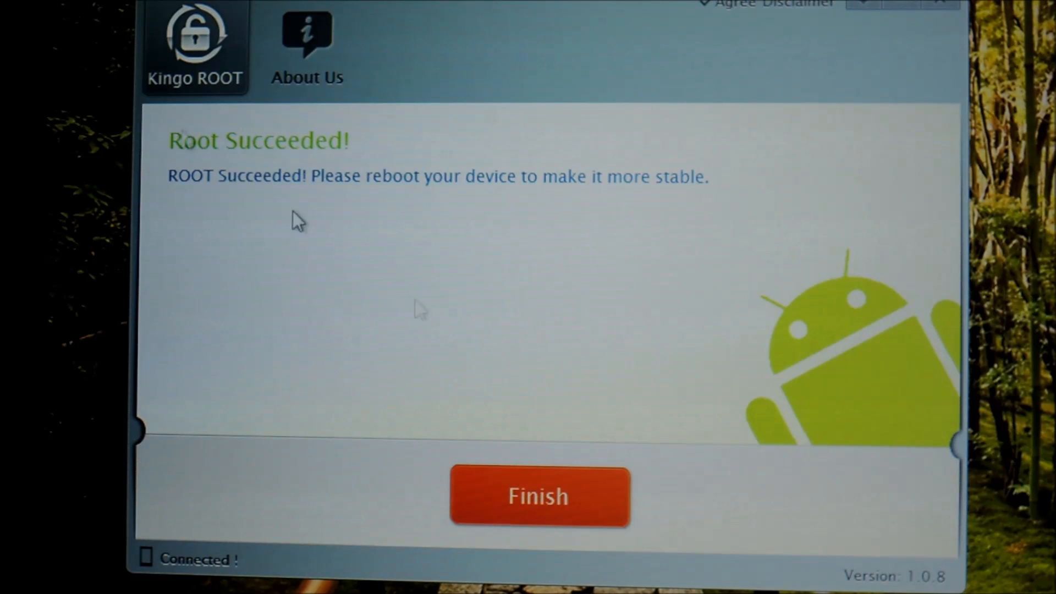
mouse_move(583, 238)
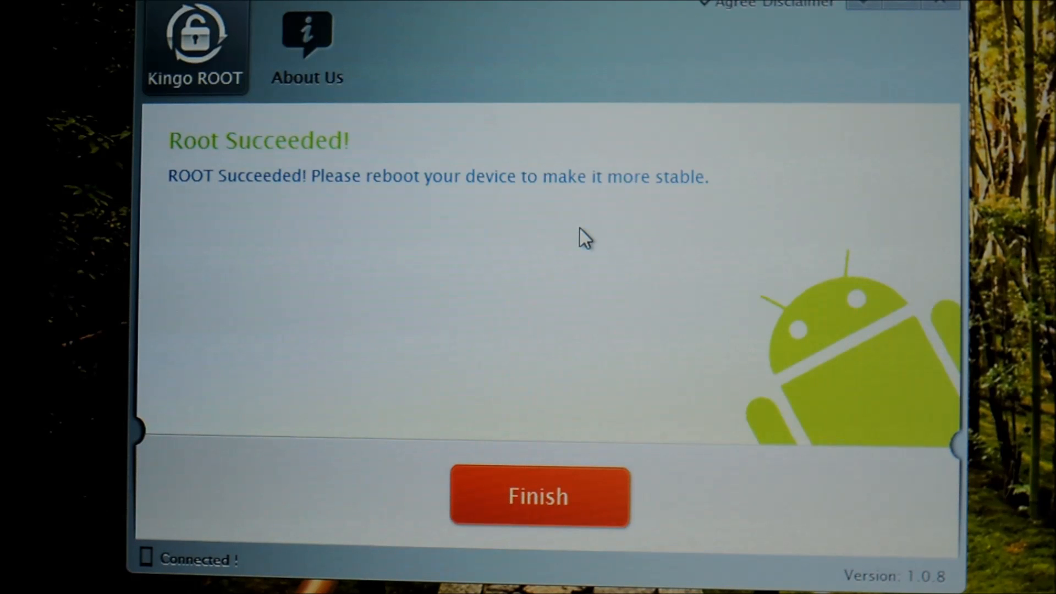
mouse_move(369, 80)
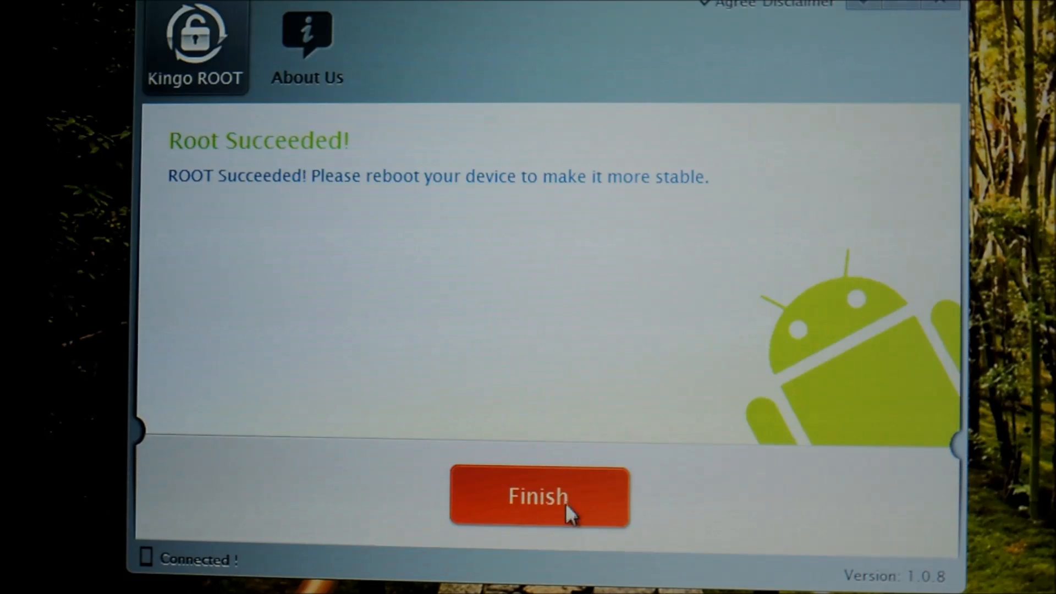
left_click(539, 496)
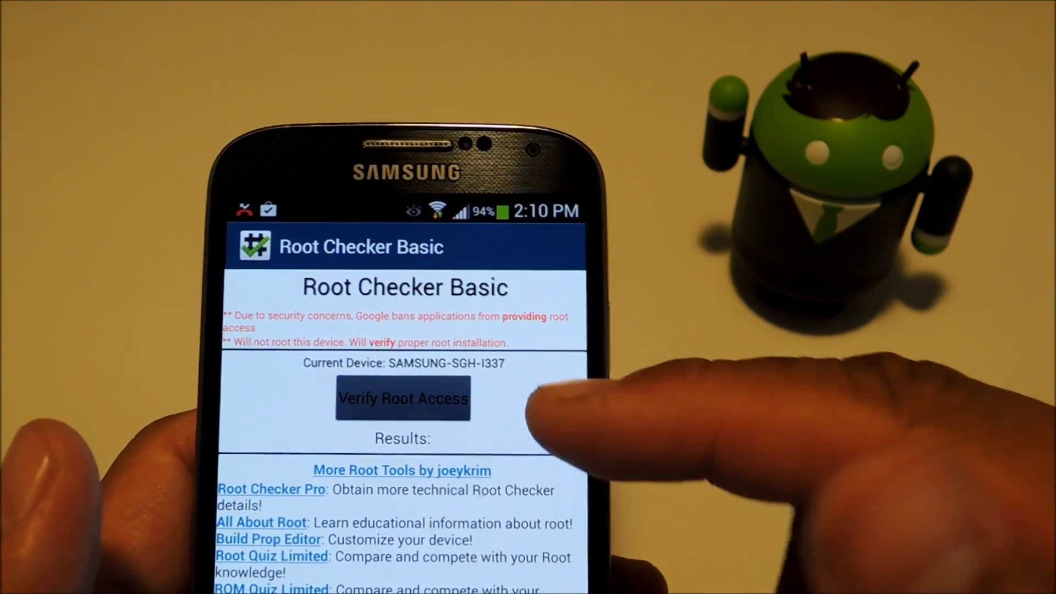
Step: Run Verify Root Access so the Superuser request prompt appears for Root Checker Basic
left_click(431, 404)
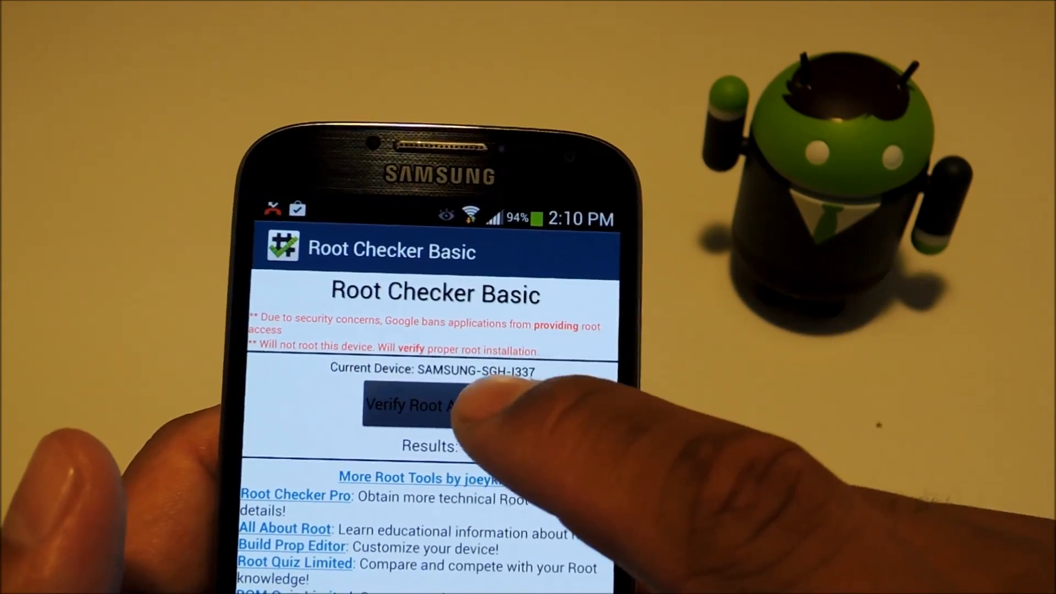
left_click(434, 404)
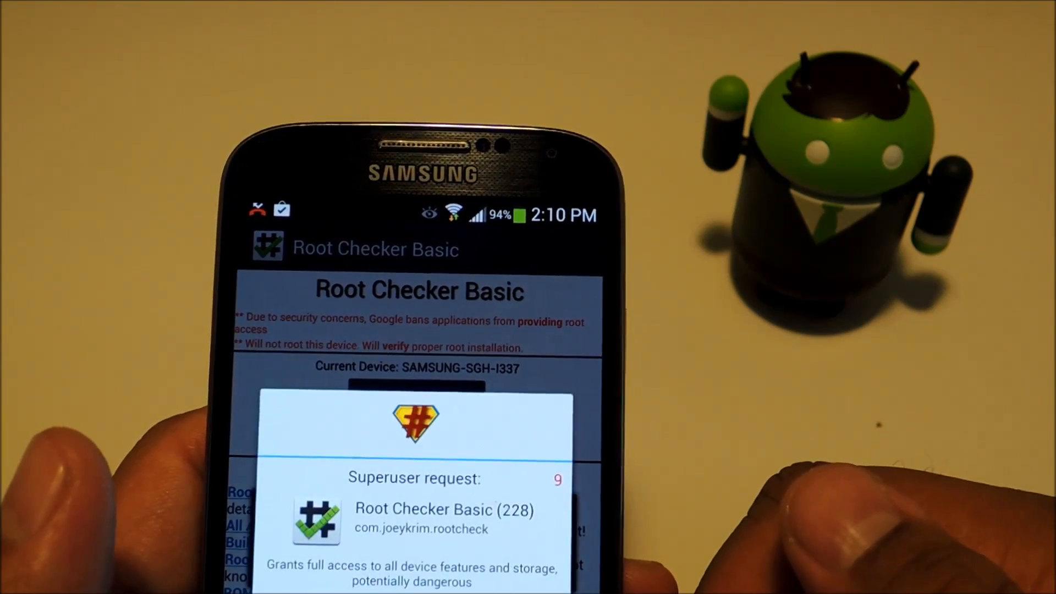